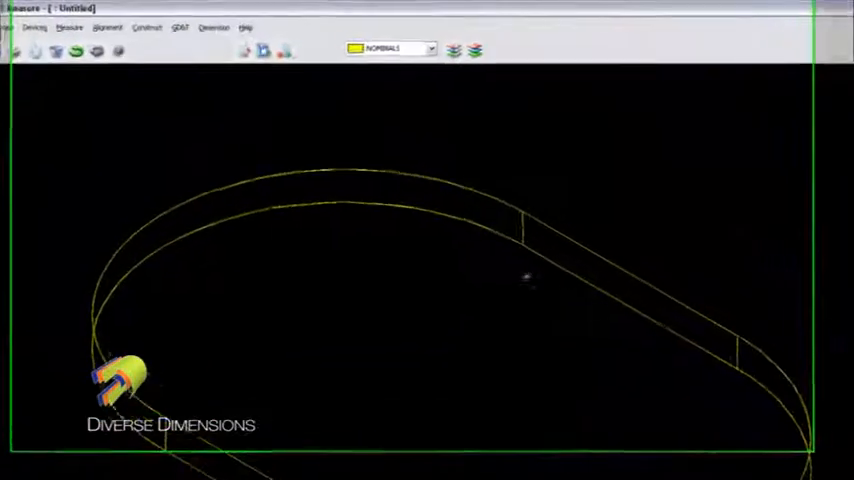
Step: Open the Construct menu to reach the Round Slot options
left_click(146, 28)
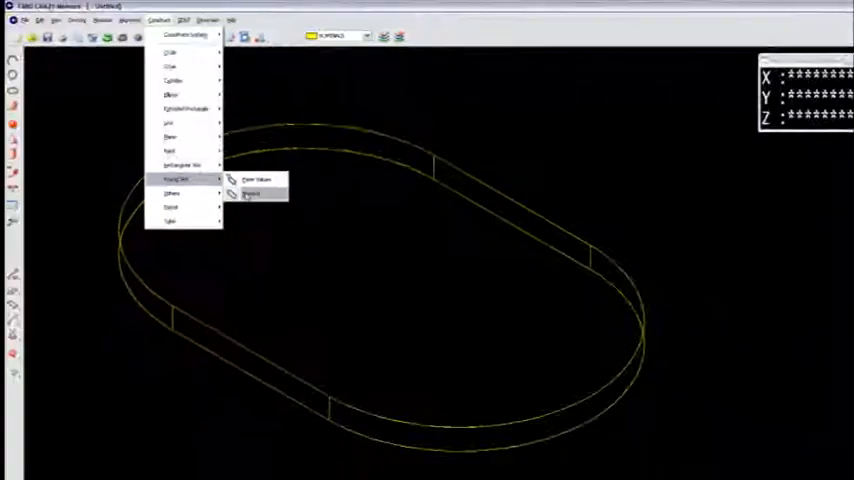
Step: Start a nominal round slot and select the Body wireframe curve at the slot end
left_click(252, 194)
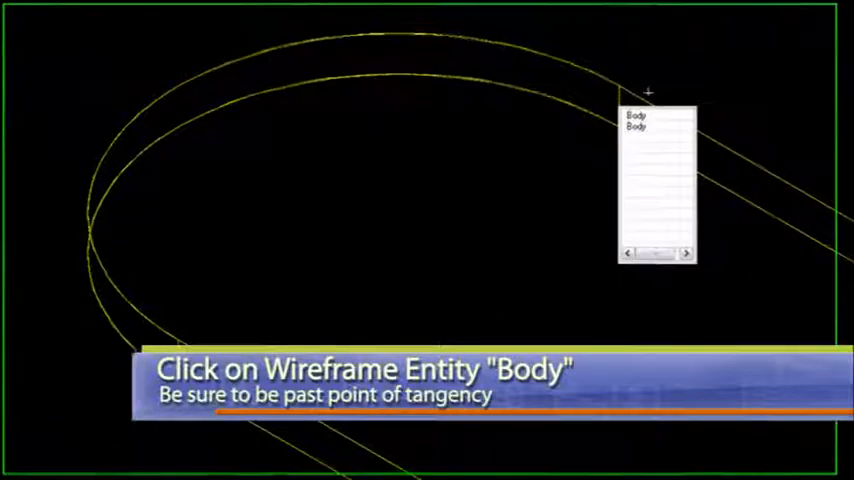
left_click(651, 124)
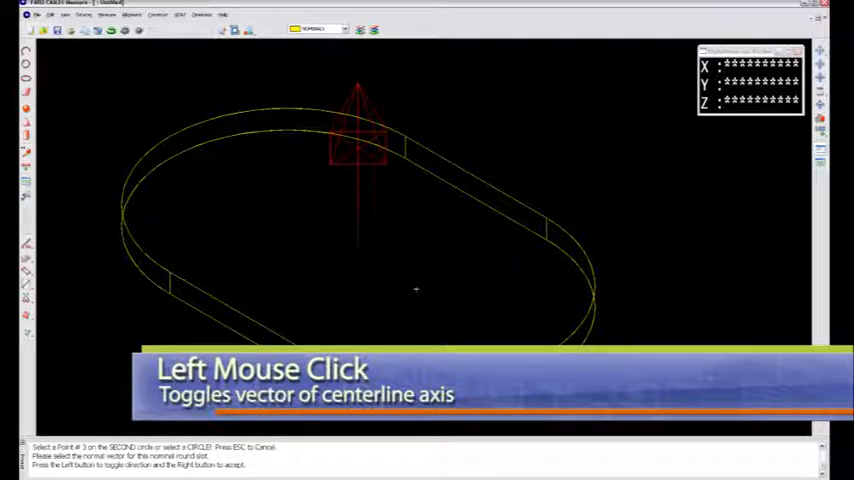
mouse_move(409, 280)
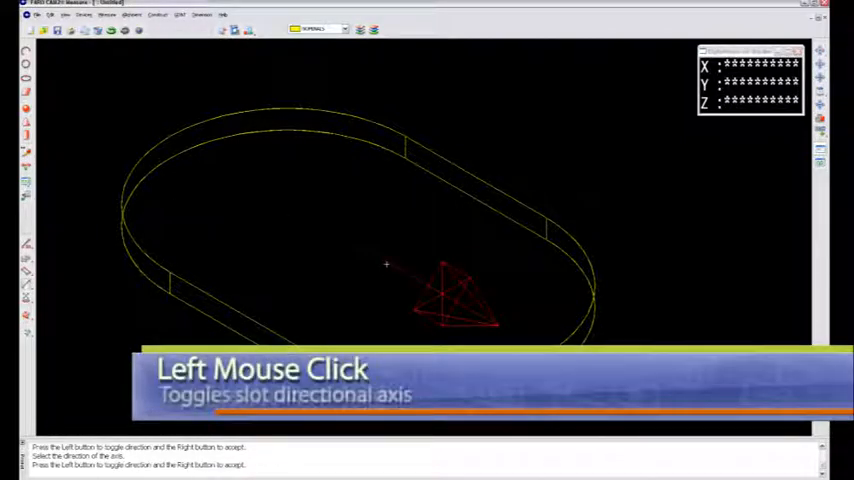
Step: Toggle the slot direction axis back and forth, then accept it along the slot length
left_click(386, 264)
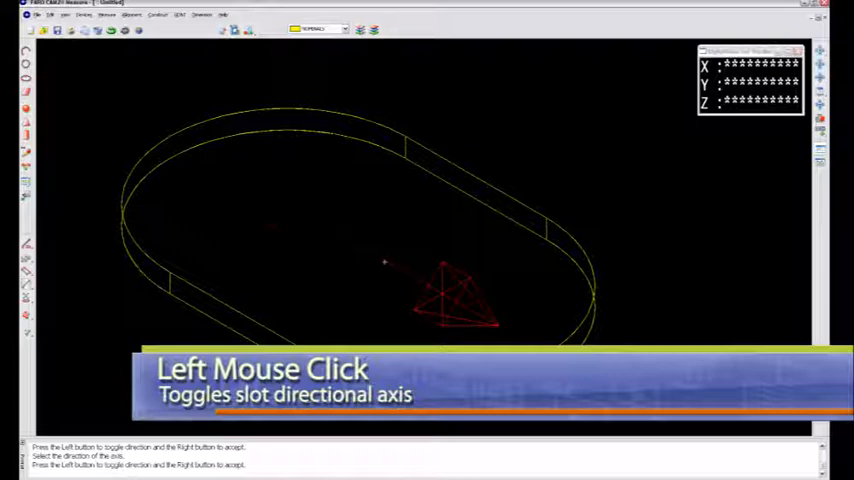
left_click(385, 263)
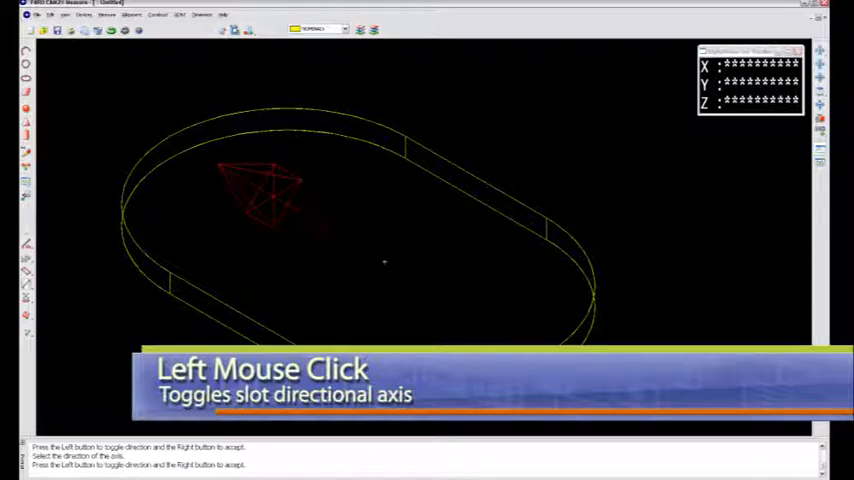
left_click(384, 263)
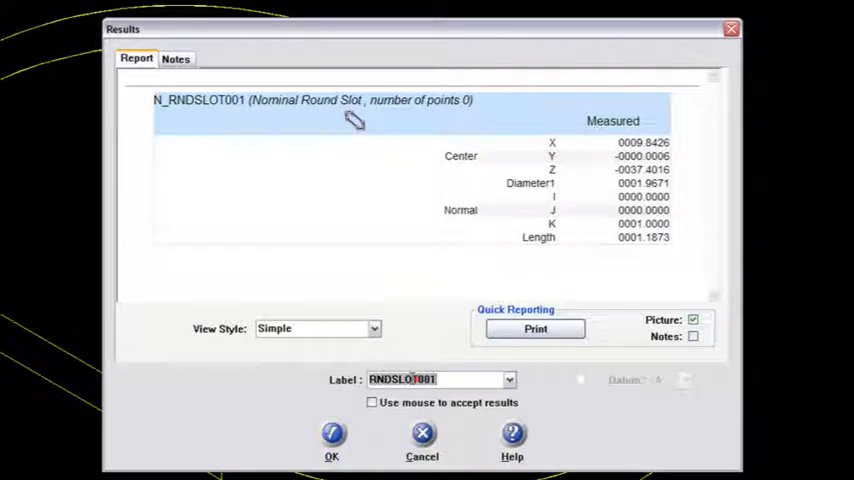
Step: Label the slot 'DATUM B SLOT' and accept the results
type("DATUM B")
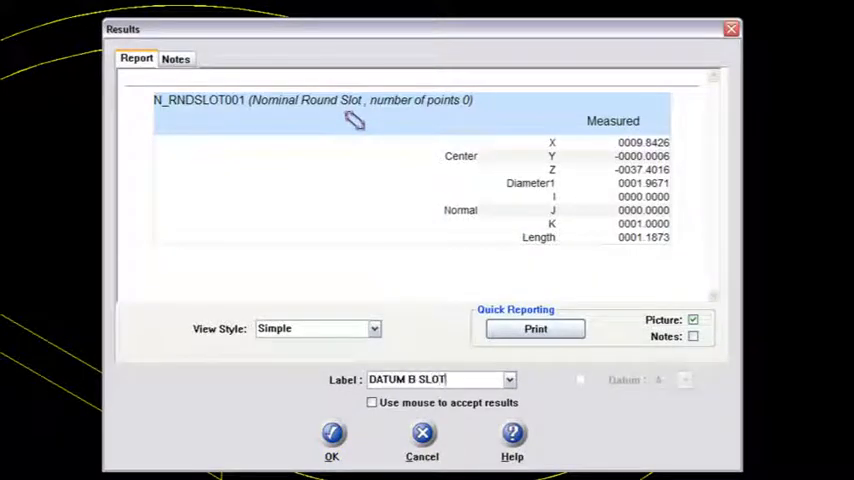
left_click(331, 440)
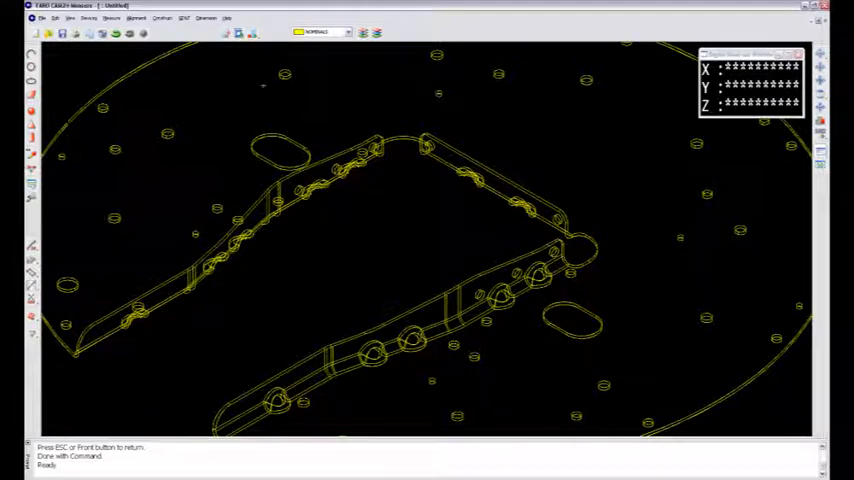
Step: Reopen the Construct menu for the next round slot
left_click(56, 29)
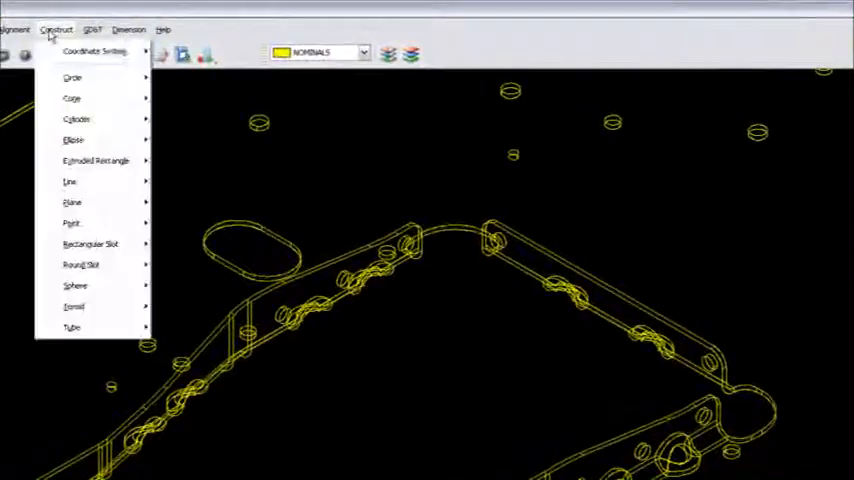
mouse_move(82, 264)
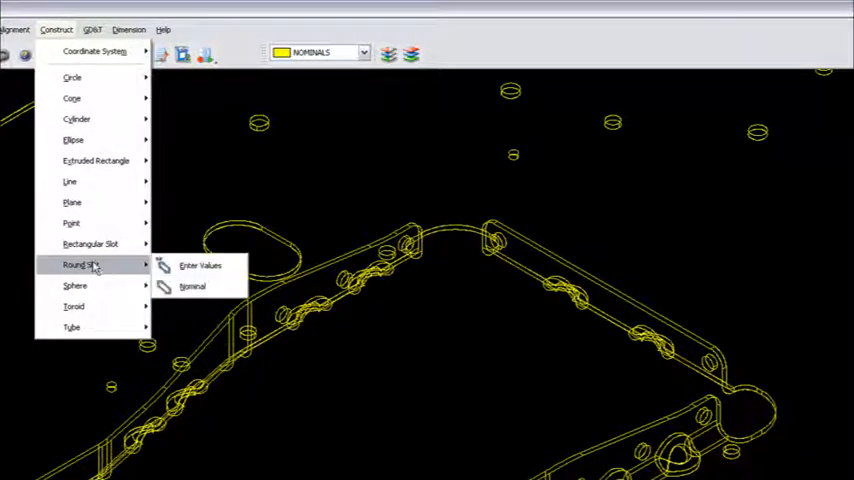